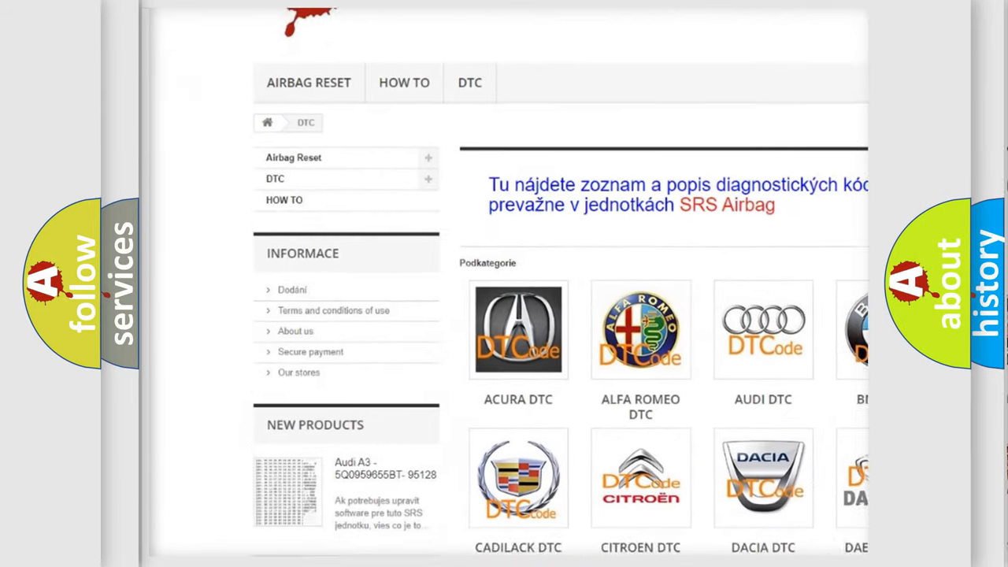
{"action": "scroll", "scroll_direction": "down", "scroll_amount": 3}
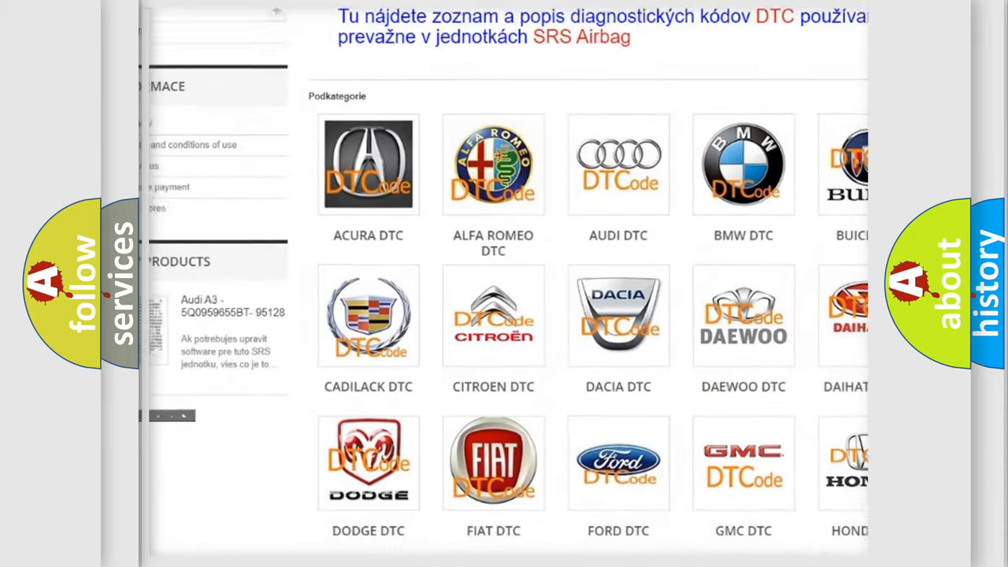
{"action": "scroll", "scroll_direction": "down", "scroll_amount": 3}
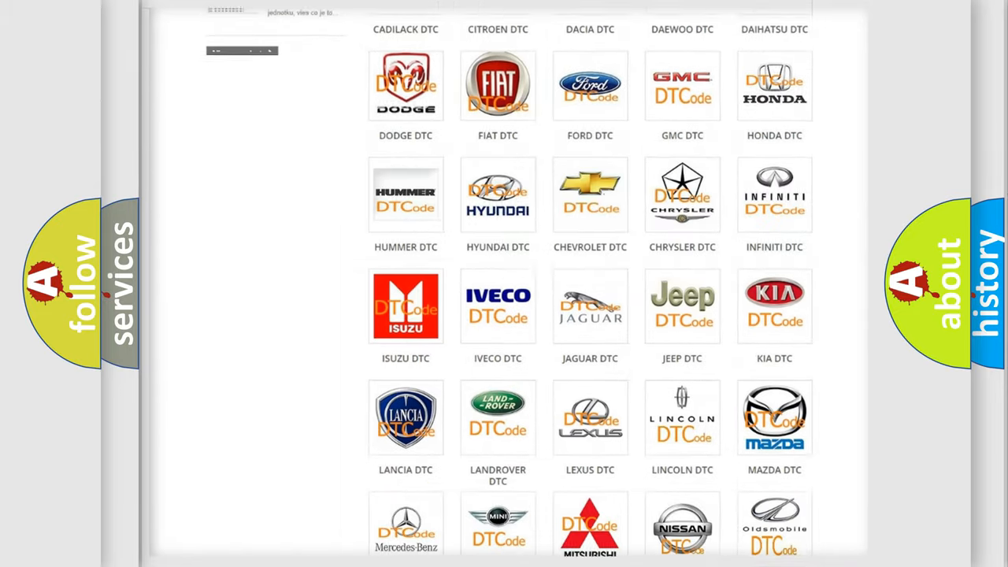
{"action": "scroll", "scroll_direction": "down", "scroll_amount": 3}
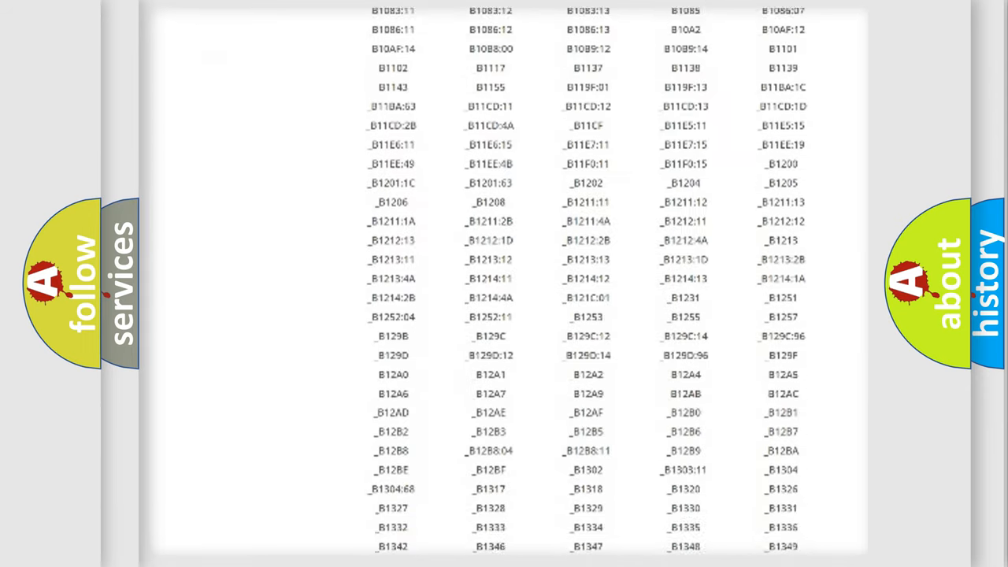
{"action": "scroll", "scroll_direction": "down", "scroll_amount": 3}
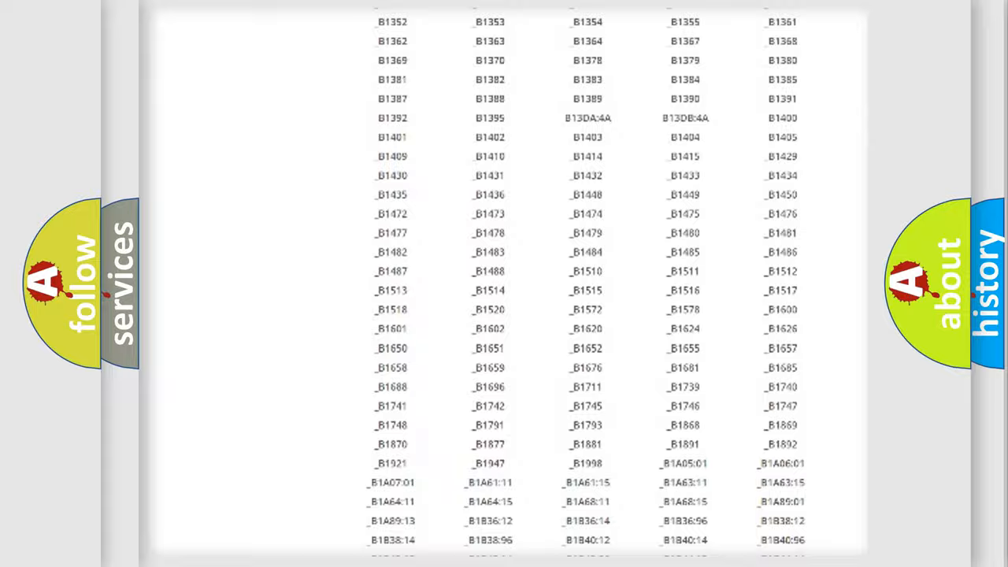